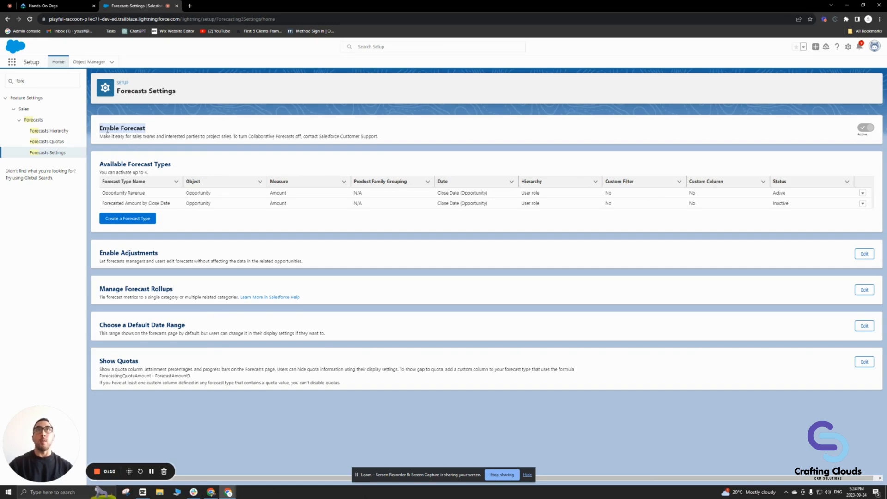
Step: Search the Setup Quick Find for 'user' to reach the user-management pages
left_click(43, 80)
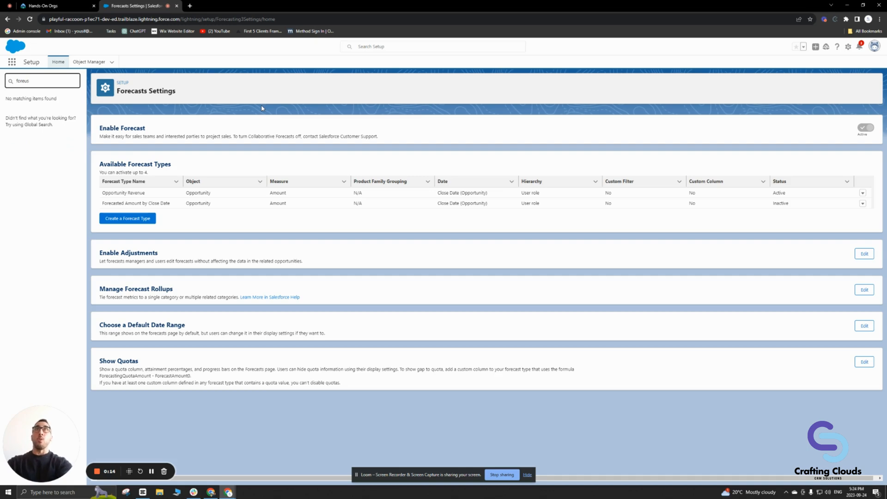
type("user")
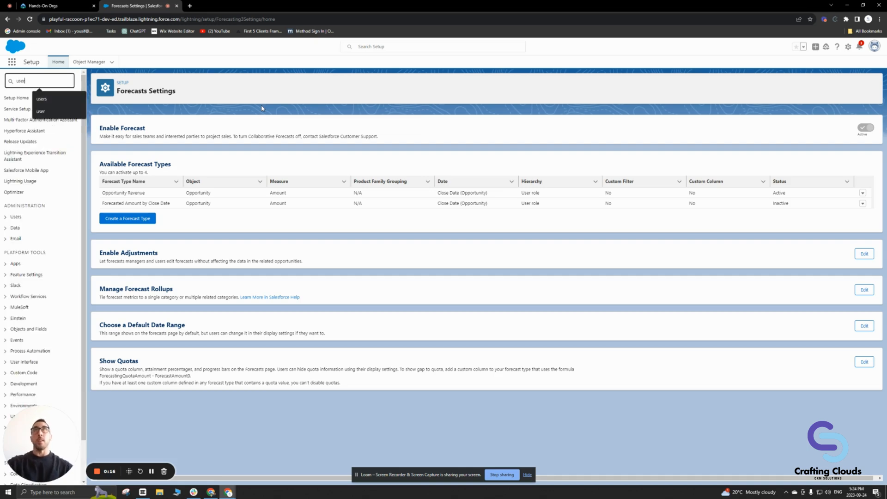
Step: Edit the administrator's user record with Allow Forecasting ticked and save it, then search 'fore'
left_click(41, 99)
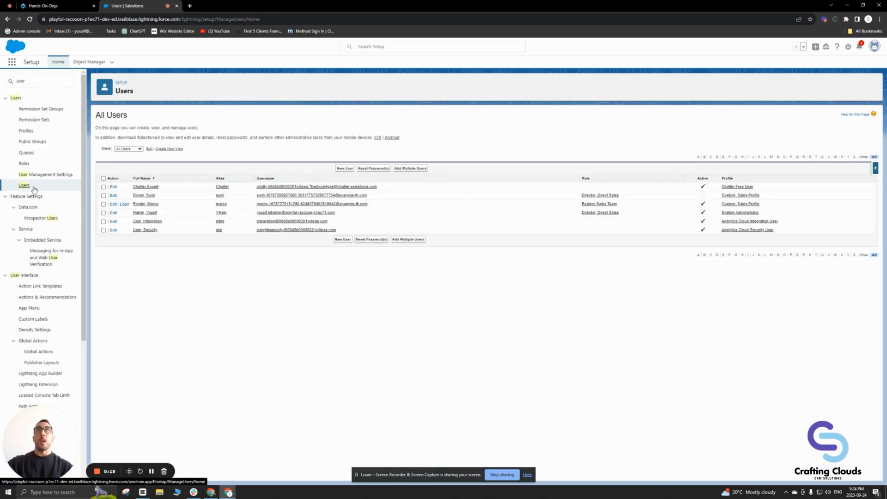
left_click(145, 213)
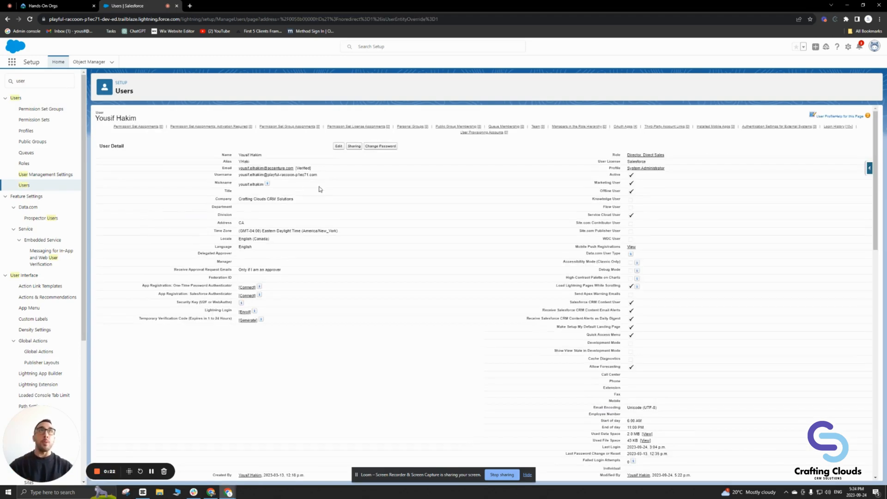
left_click(338, 146)
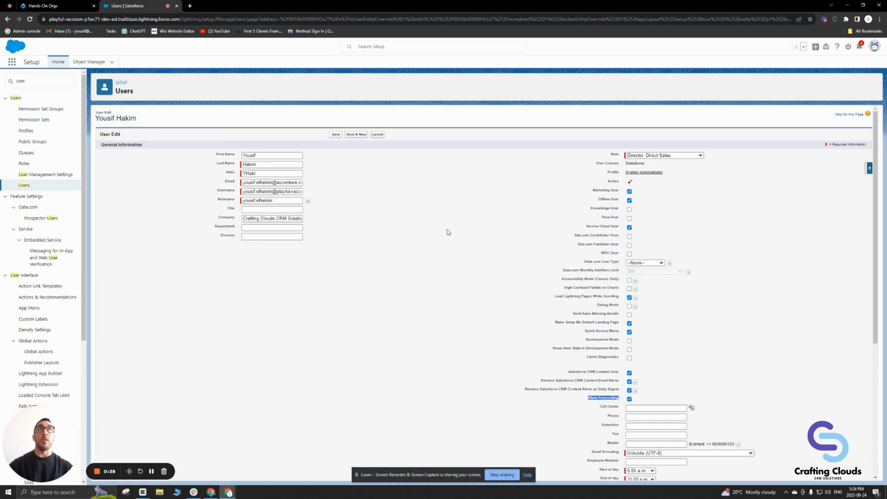
mouse_move(440, 209)
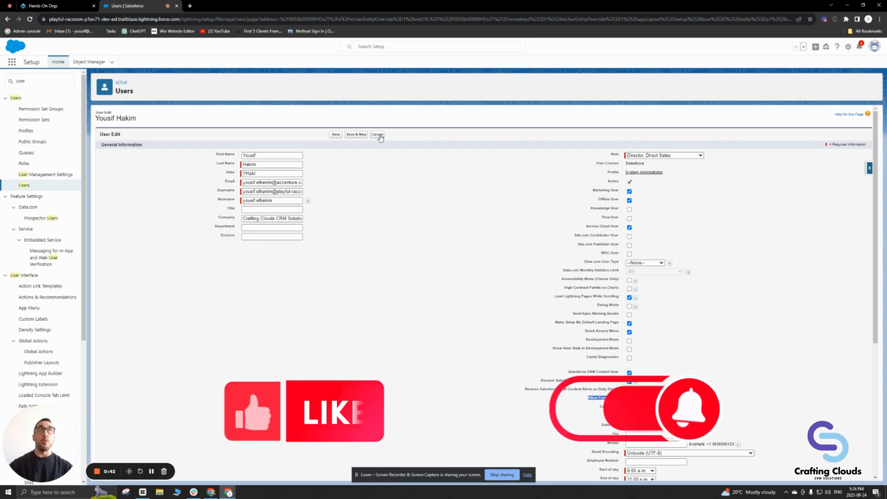
mouse_move(377, 135)
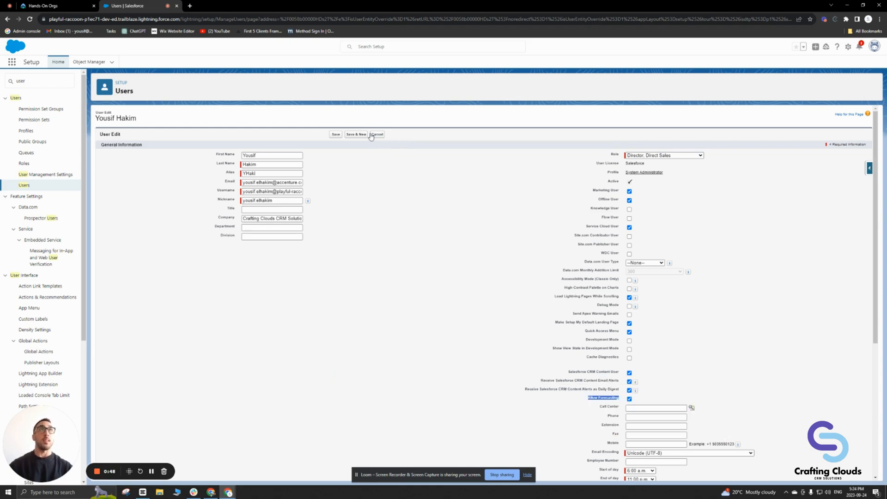
left_click(336, 134)
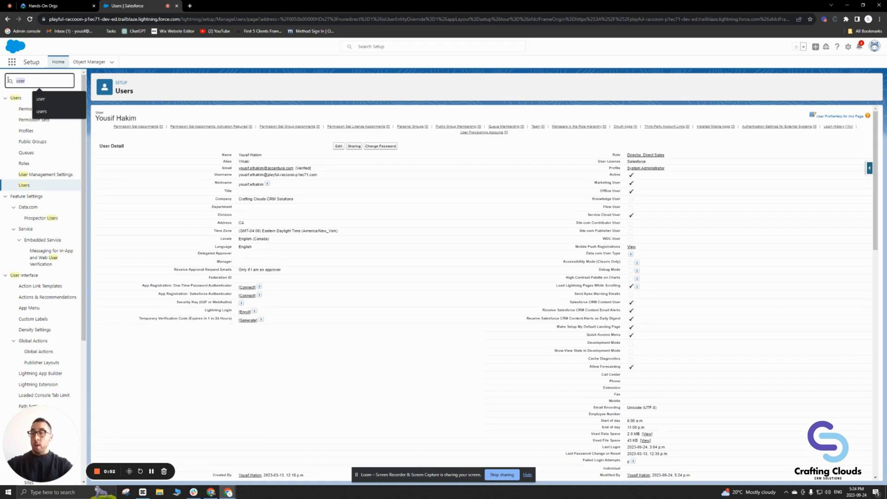
type("fore")
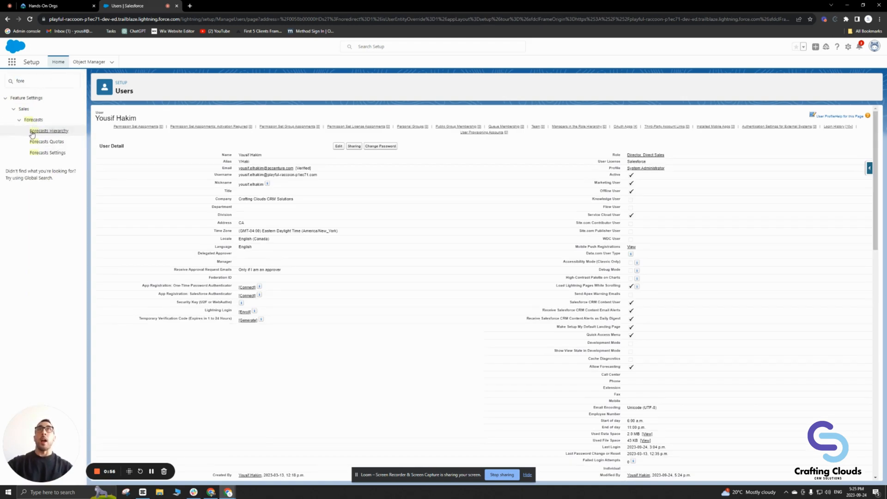
Step: Show the Forecasts Hierarchy and walk the role tree through VP Marketing, VP North American Sales and Eastern Sales Team
left_click(49, 130)
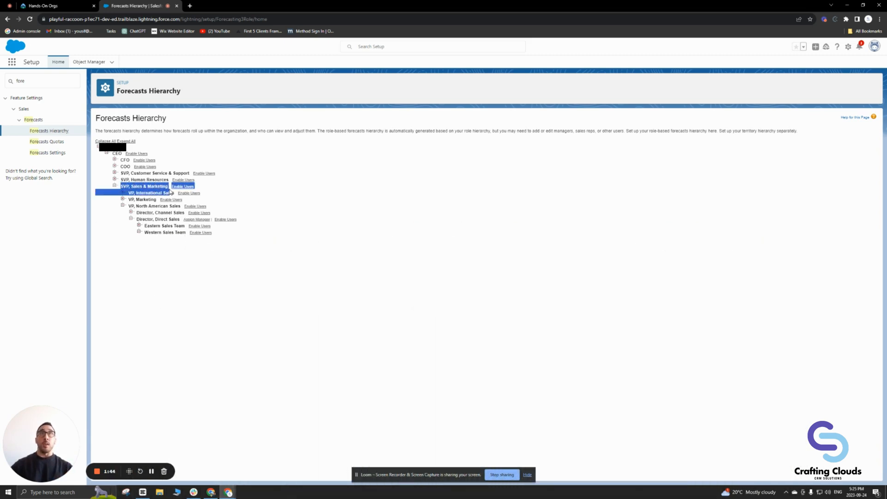
left_click(144, 186)
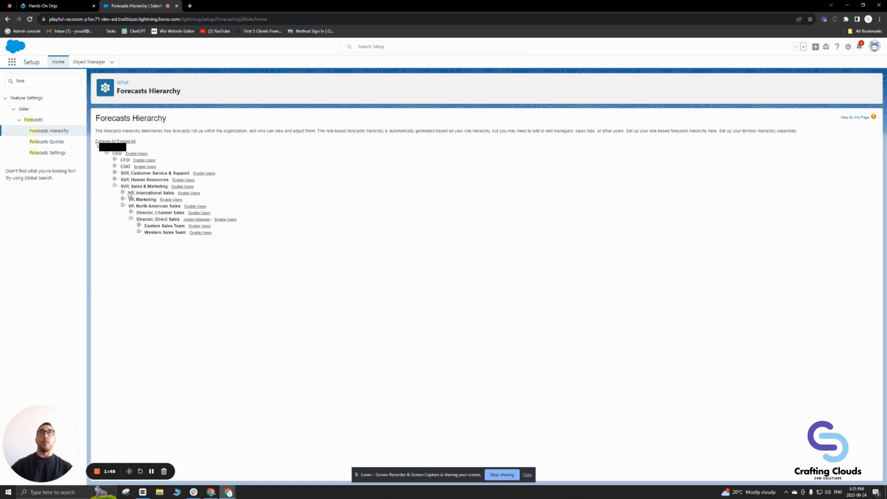
double_click(135, 192)
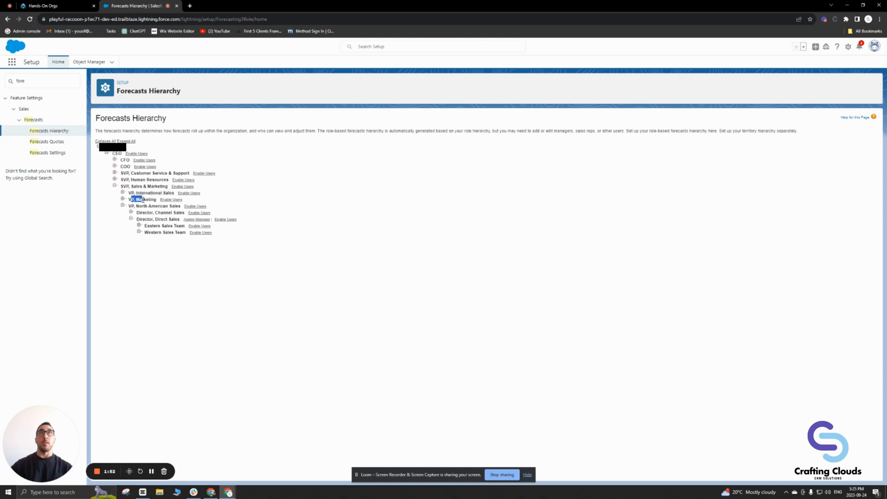
left_click(152, 205)
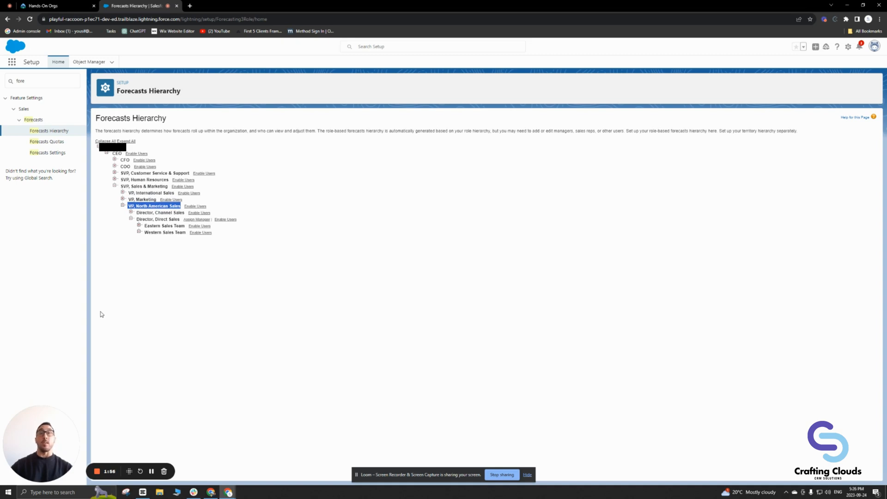
mouse_move(151, 280)
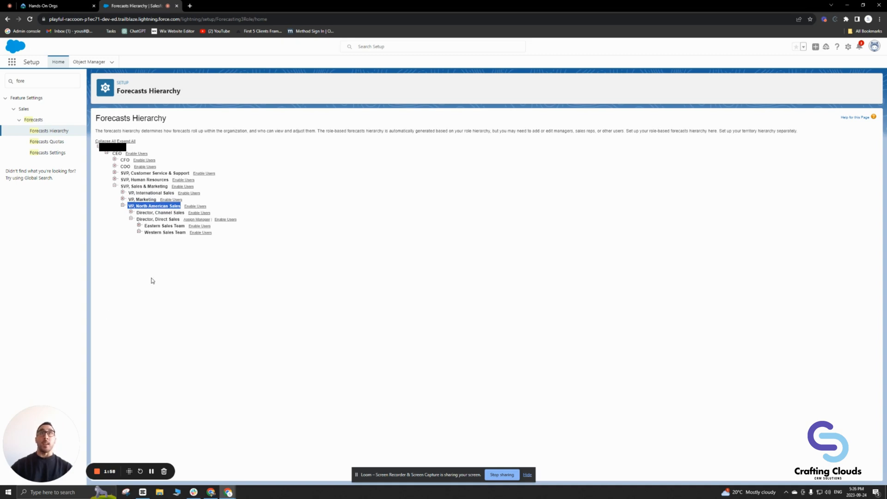
mouse_move(146, 228)
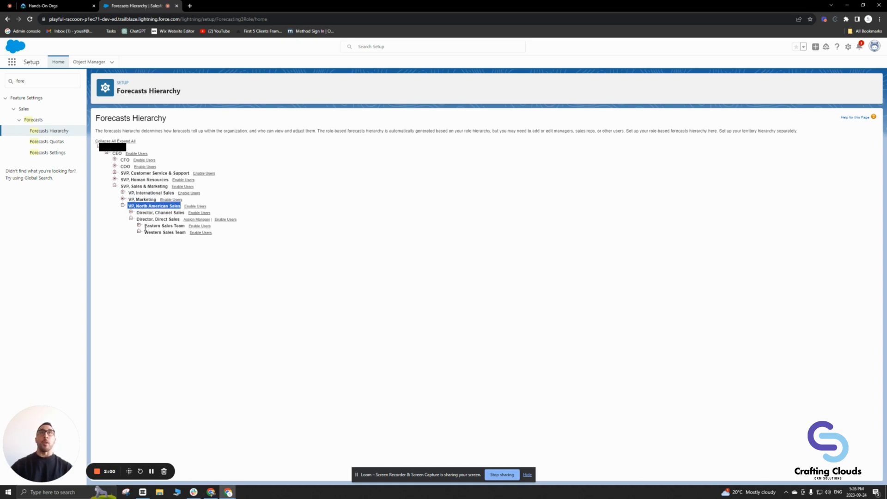
left_click(164, 226)
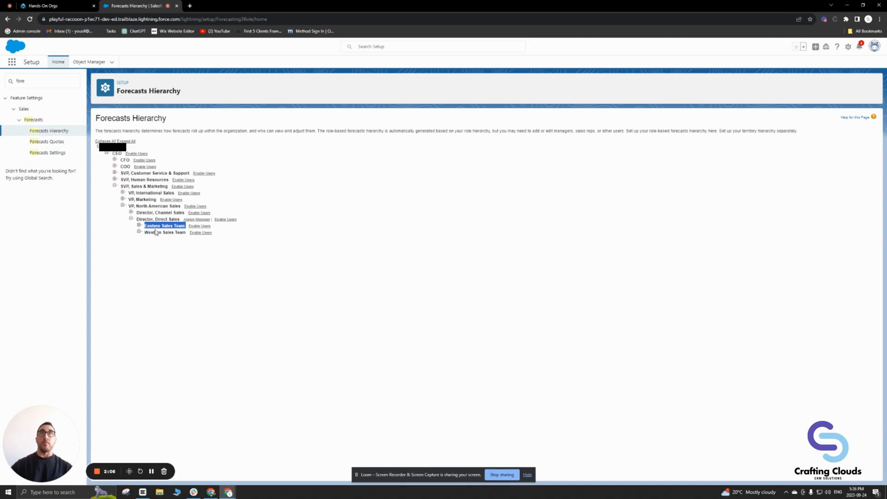
mouse_move(165, 277)
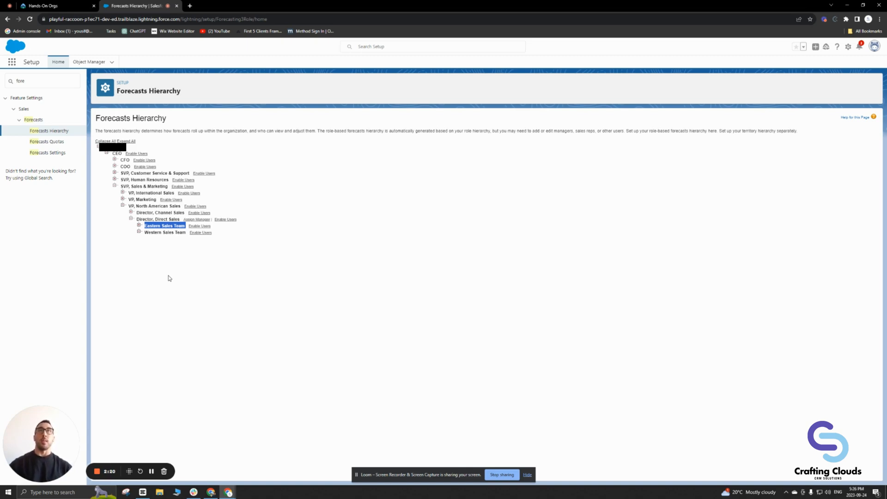
mouse_move(175, 265)
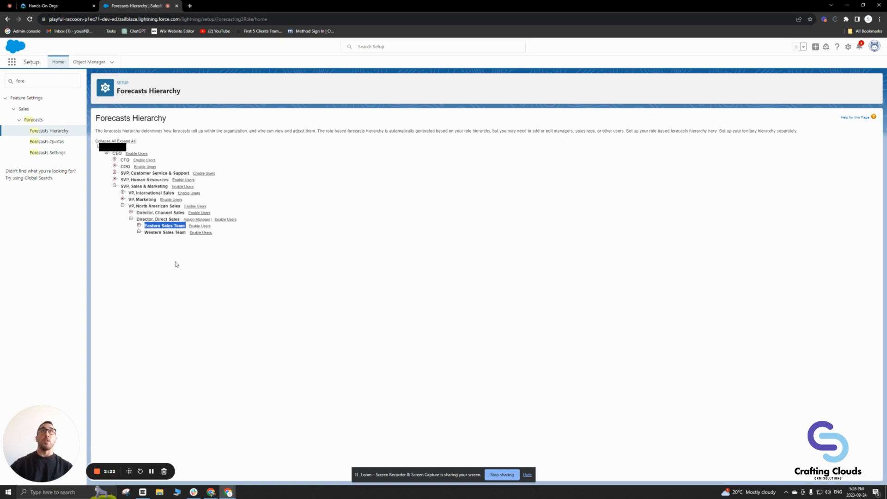
mouse_move(138, 225)
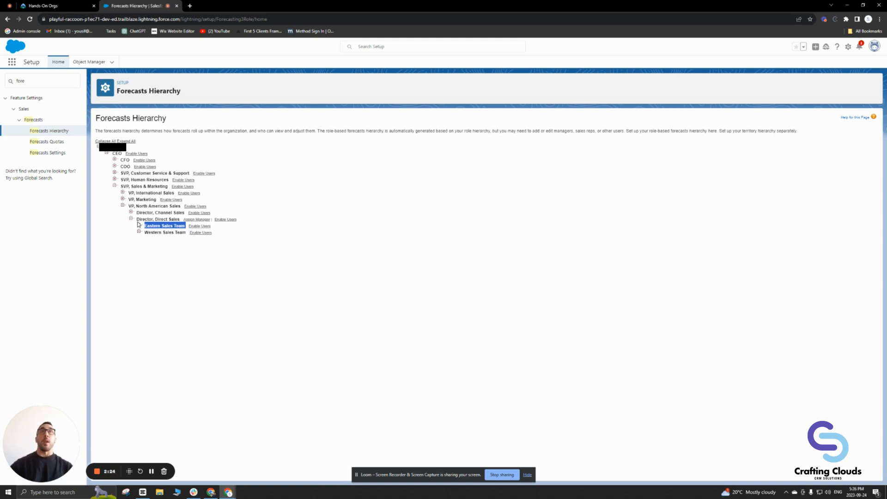
left_click(157, 219)
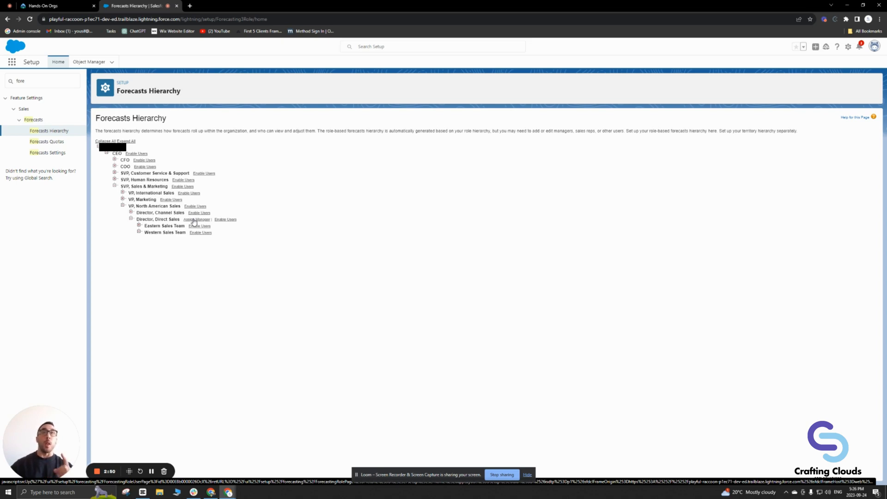
Step: Pick a user as forecast manager for the Director, Direct Sales role and save the assignment
left_click(195, 220)
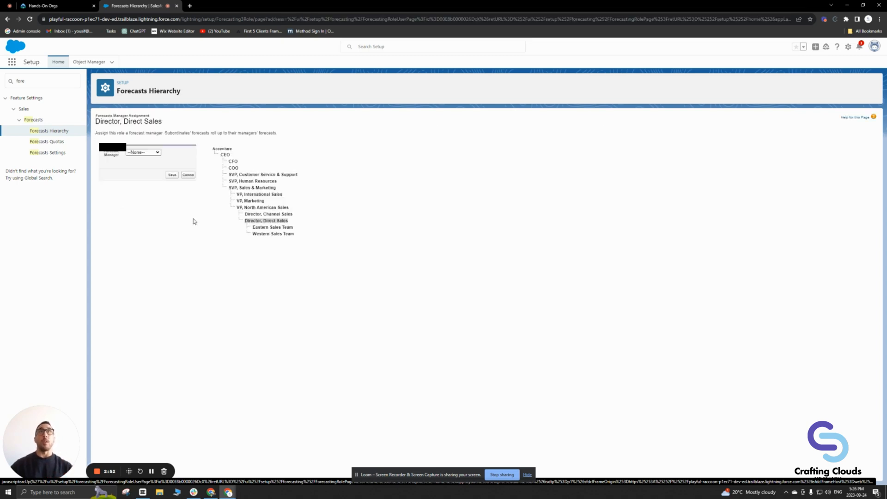
left_click(143, 152)
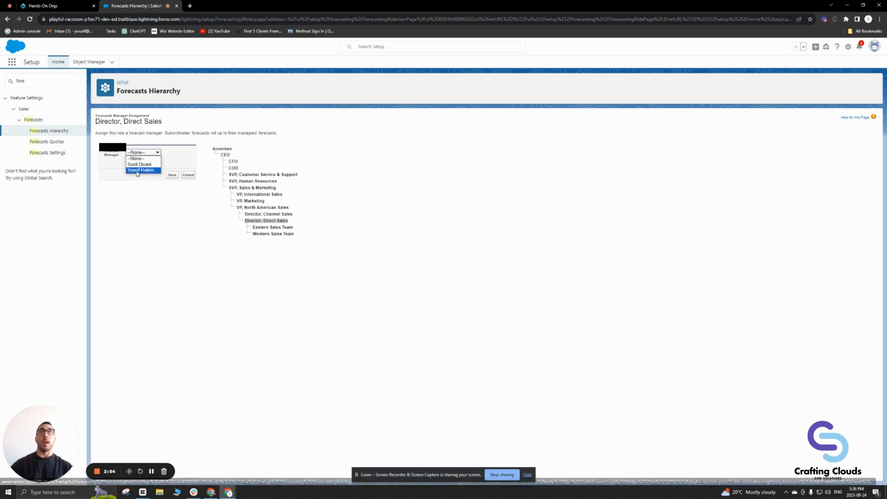
left_click(141, 170)
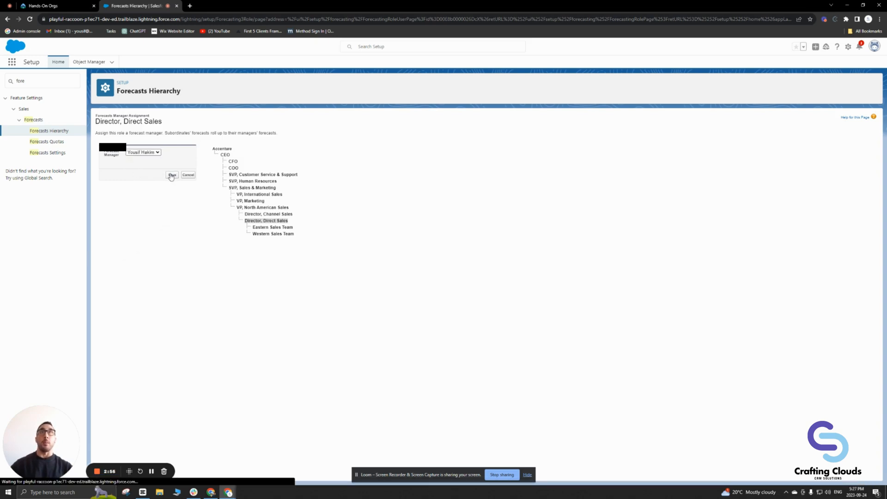
left_click(172, 175)
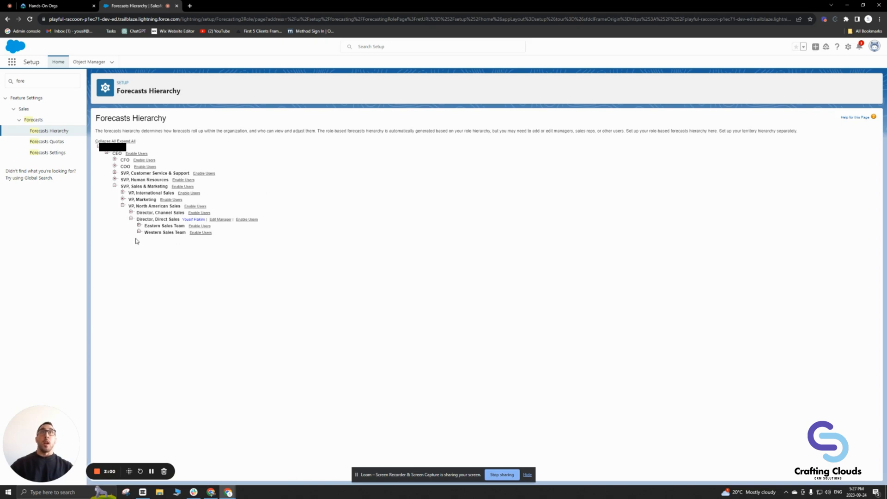
mouse_move(172, 230)
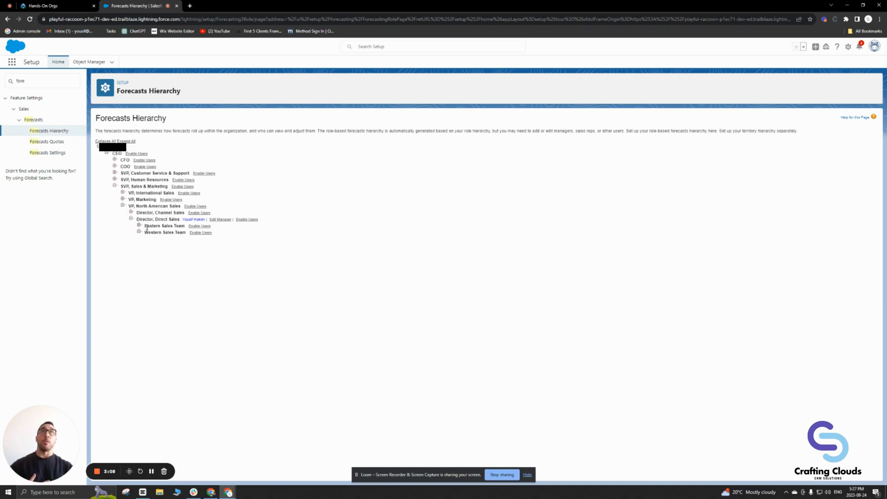
double_click(150, 225)
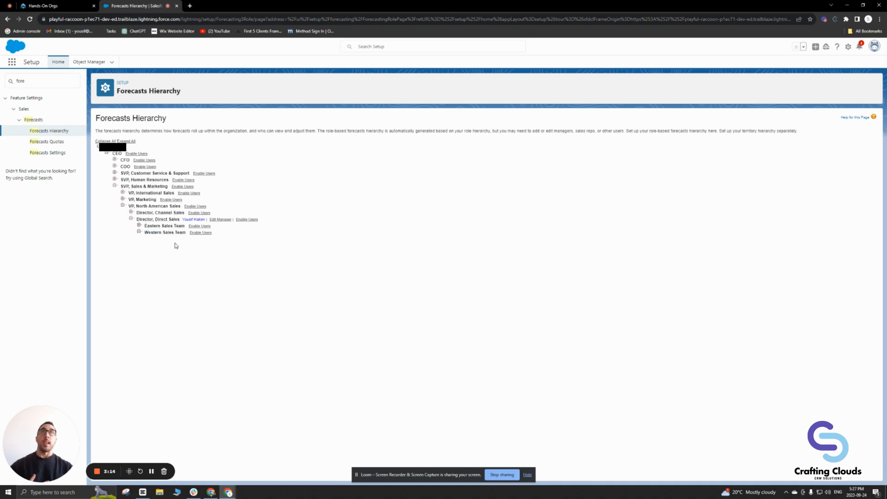
mouse_move(105, 164)
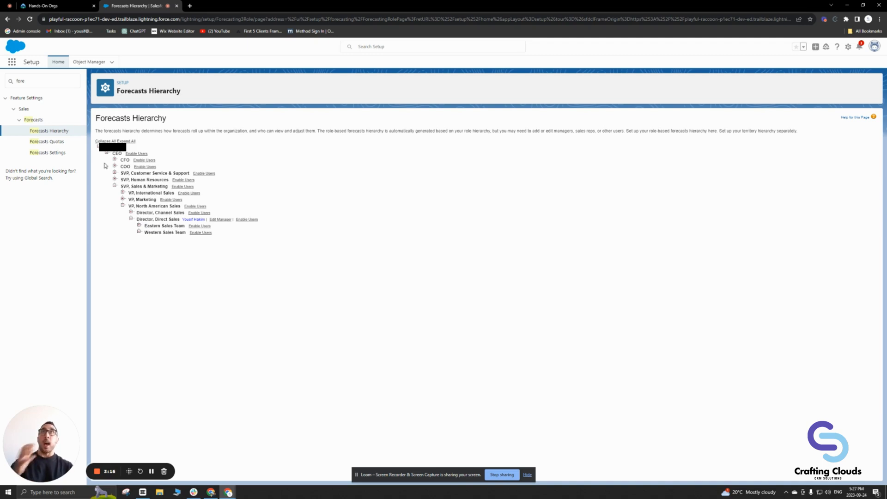
Step: Search Setup for 'user' to review the All Users list, then return to the Sales app home
type("user")
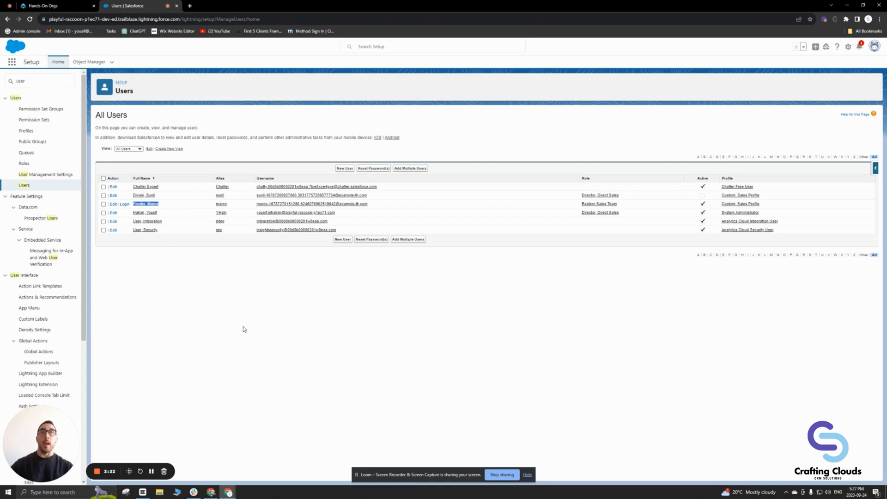
mouse_move(238, 325)
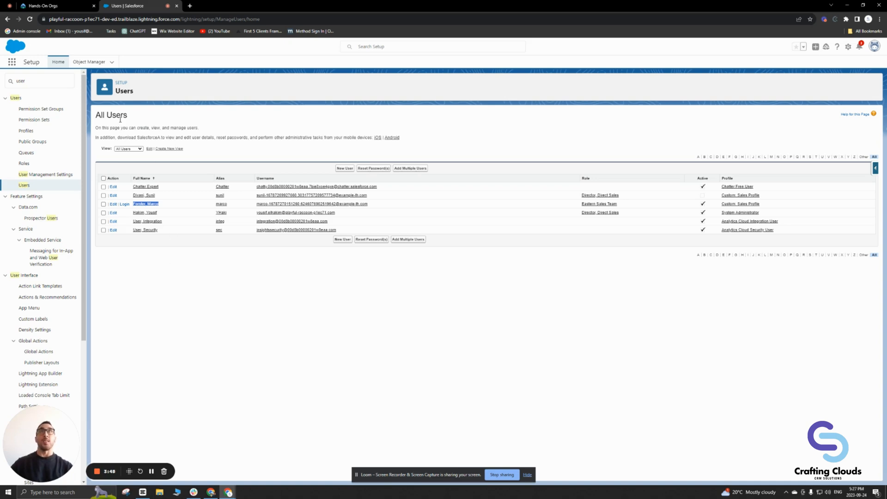
left_click(11, 62)
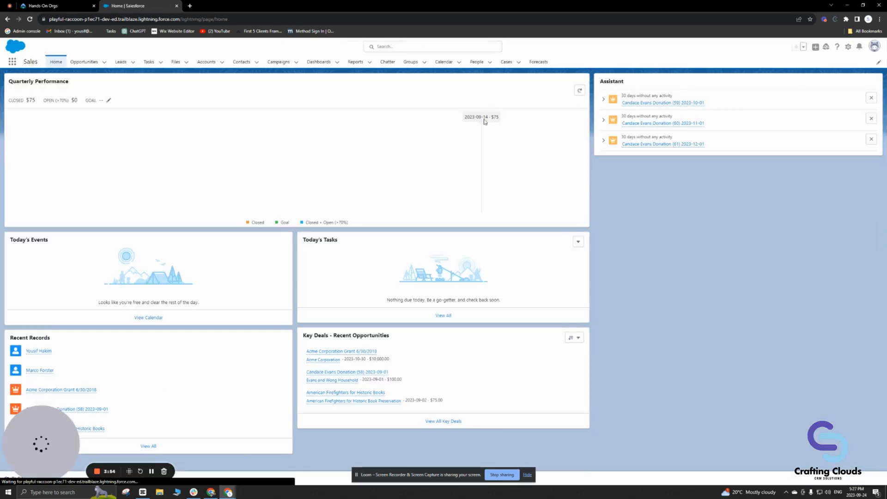
mouse_move(538, 62)
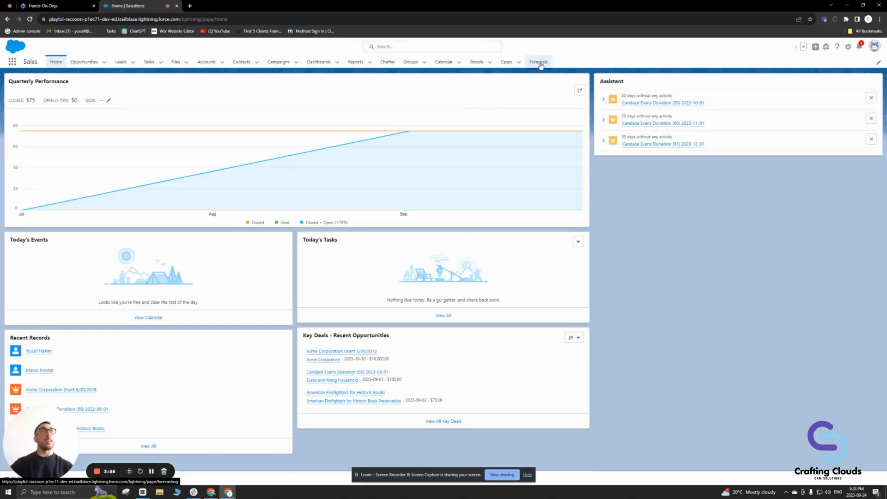
Step: On the Forecasts page, switch between the team member's September opportunities and the manager's own opportunities
left_click(538, 62)
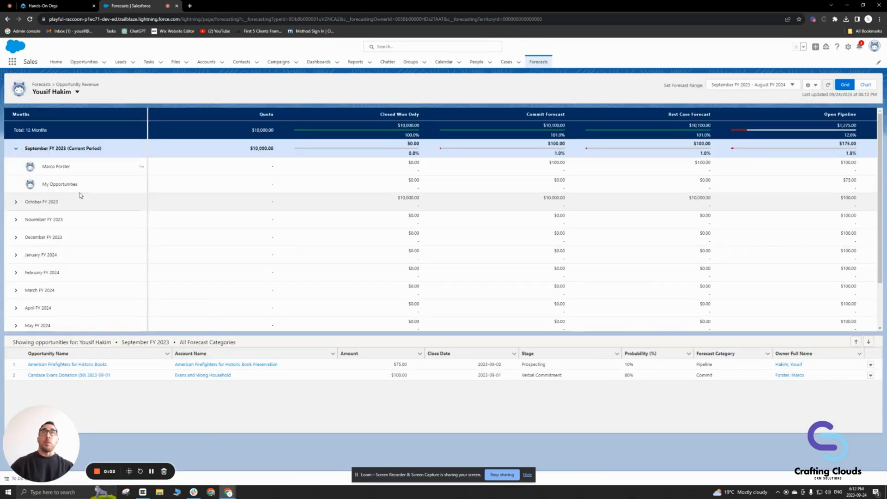
left_click(57, 165)
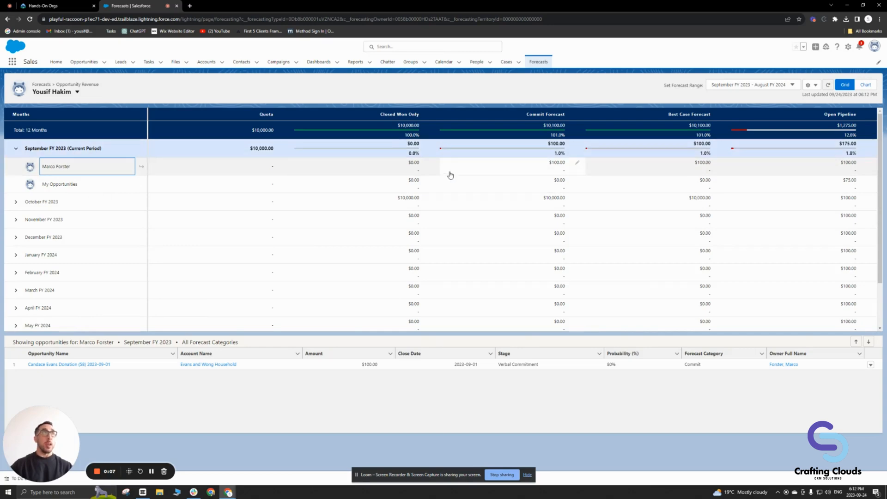
left_click(59, 184)
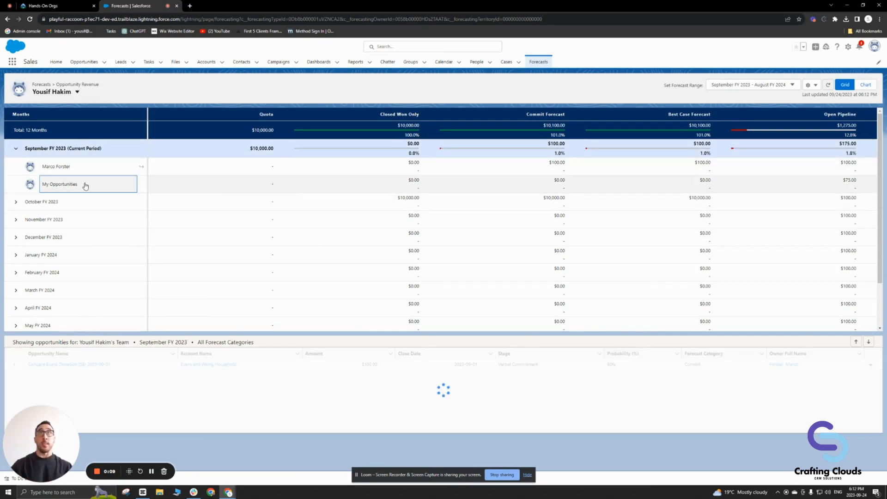
left_click(59, 184)
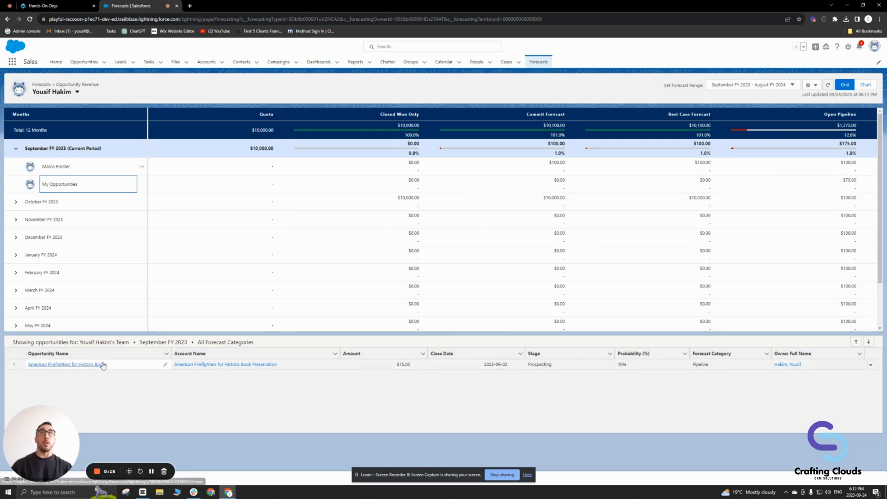
left_click(57, 166)
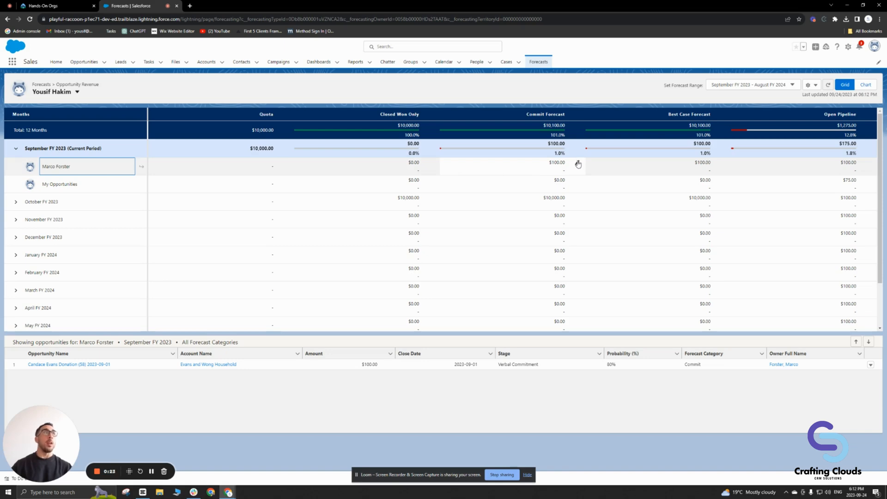
Step: Adjust the team member's September FY 2023 Commit Forecast to $150 and save it
left_click(557, 162)
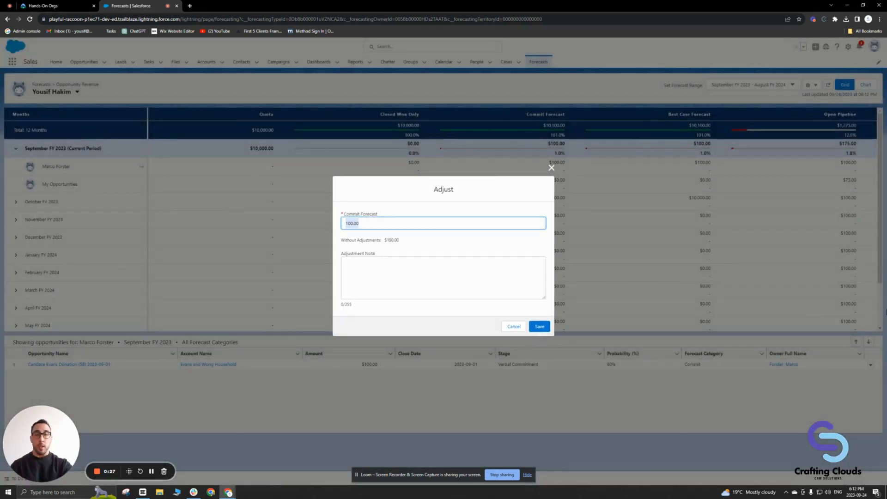
type("150")
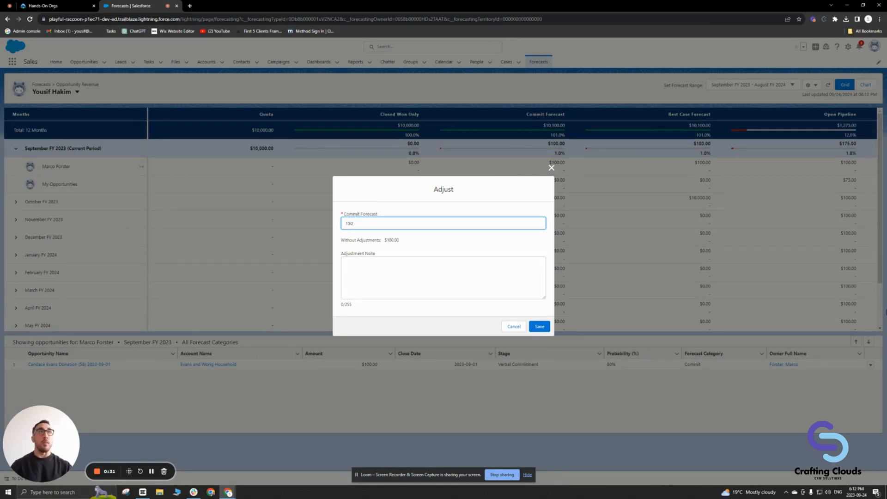
left_click(538, 326)
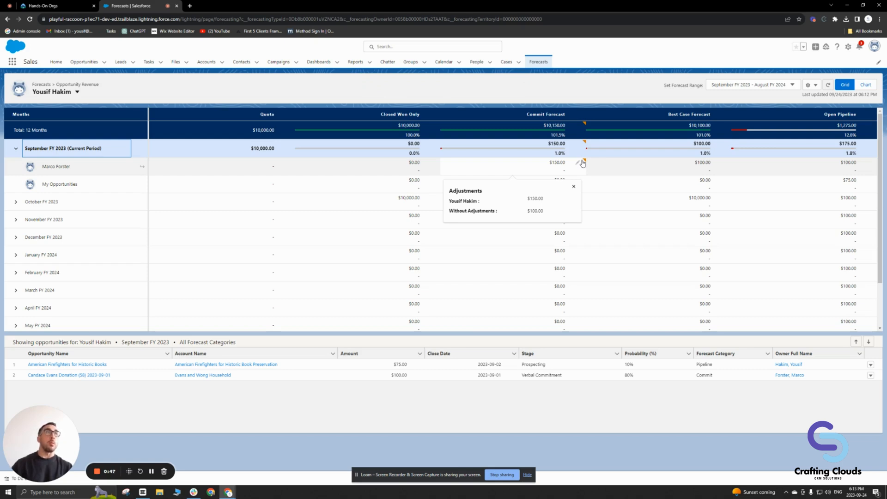
left_click(574, 186)
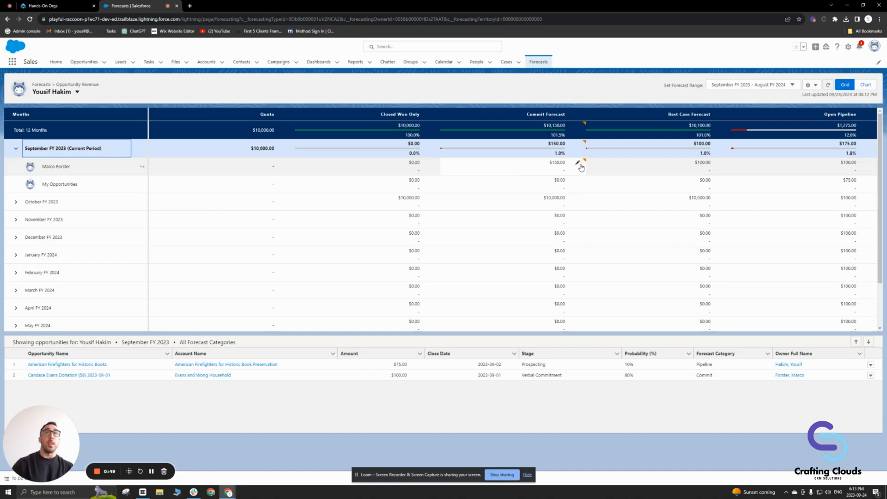